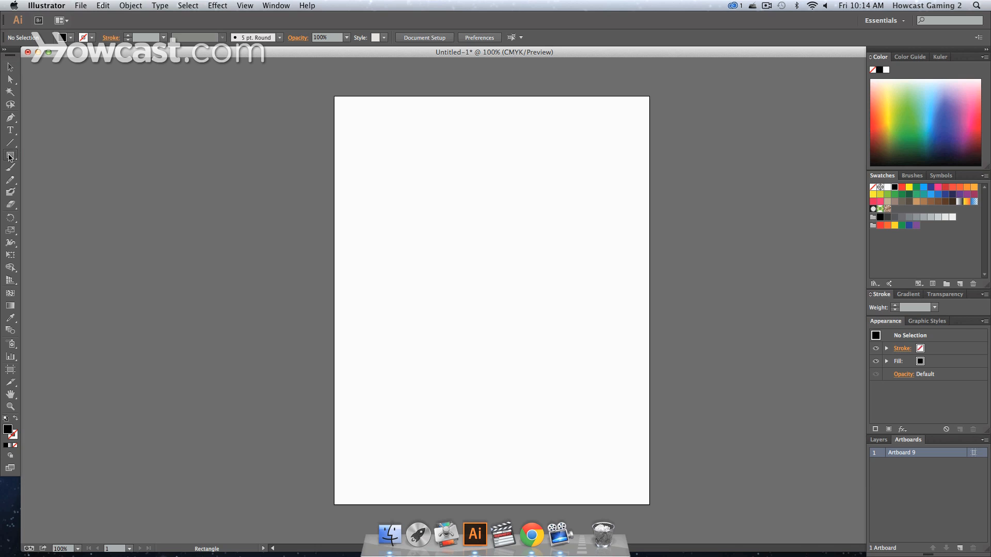
Drag out a black-filled rectangle in the middle of the artboard with the Rectangle tool
left_click_drag(413, 197, 562, 306)
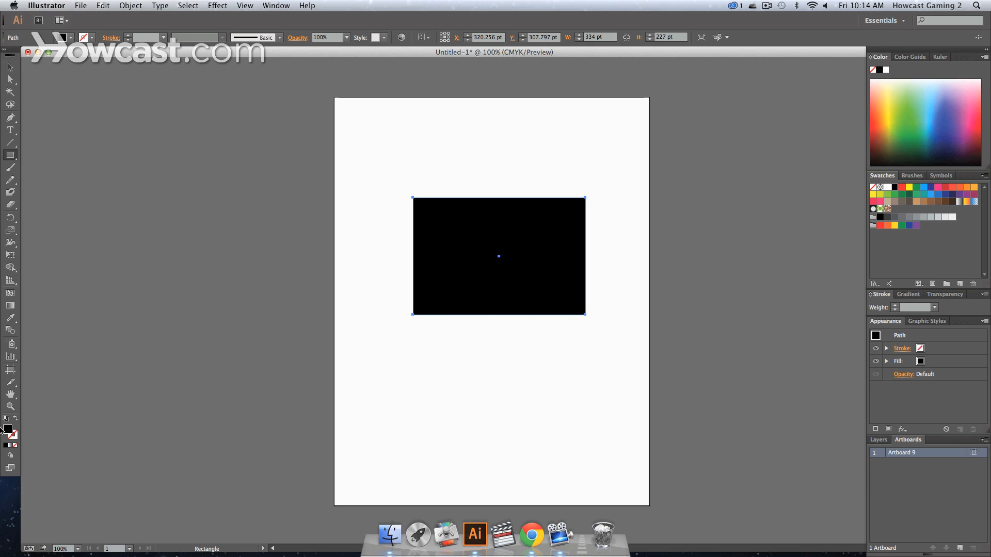
Change the rectangle's fill to red using 100% magenta in the Color Picker
double_click(6, 431)
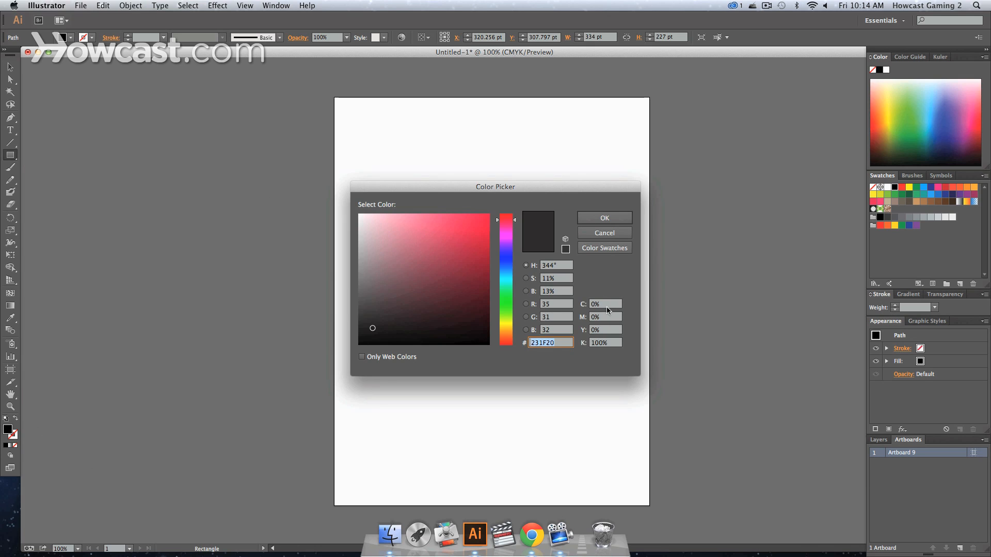
left_click(605, 317)
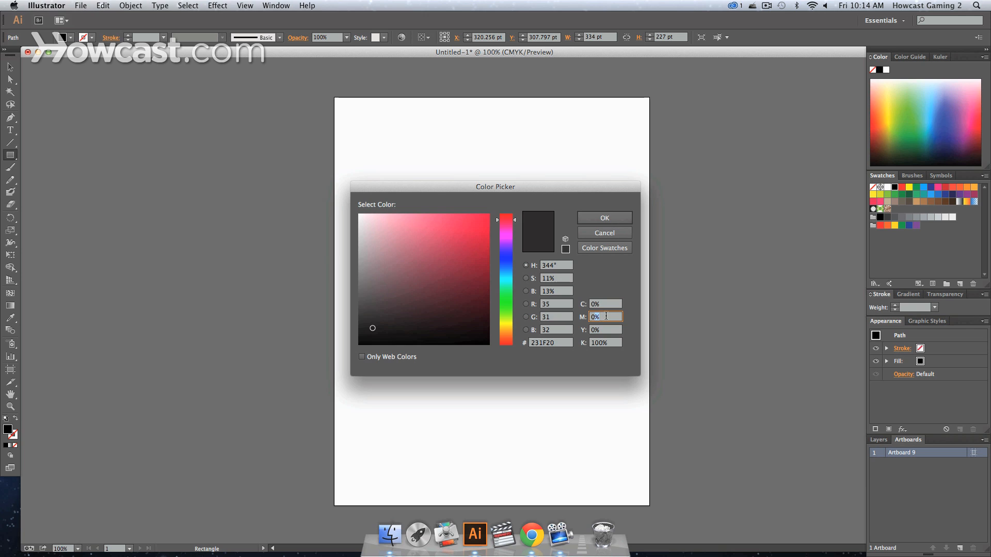
type("01")
type("100")
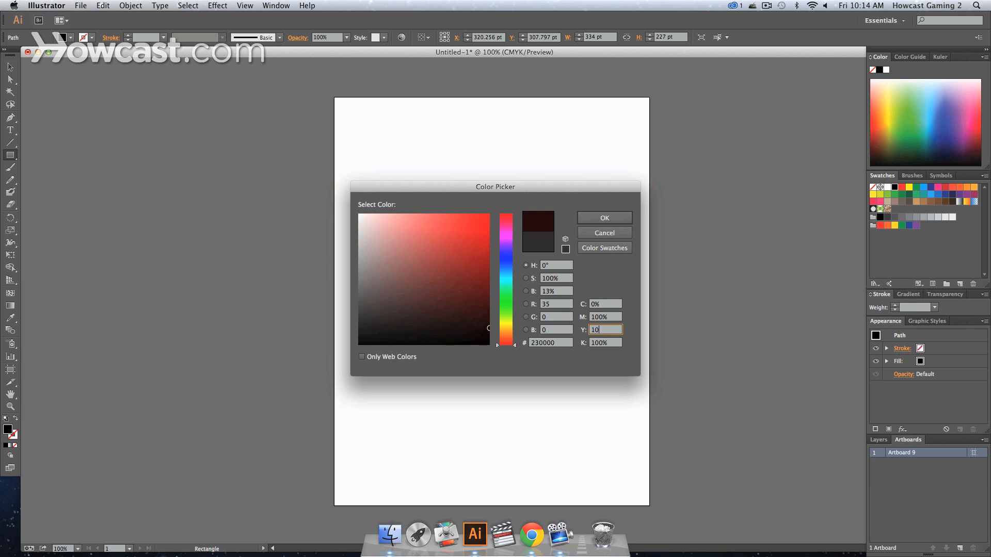
left_click(604, 218)
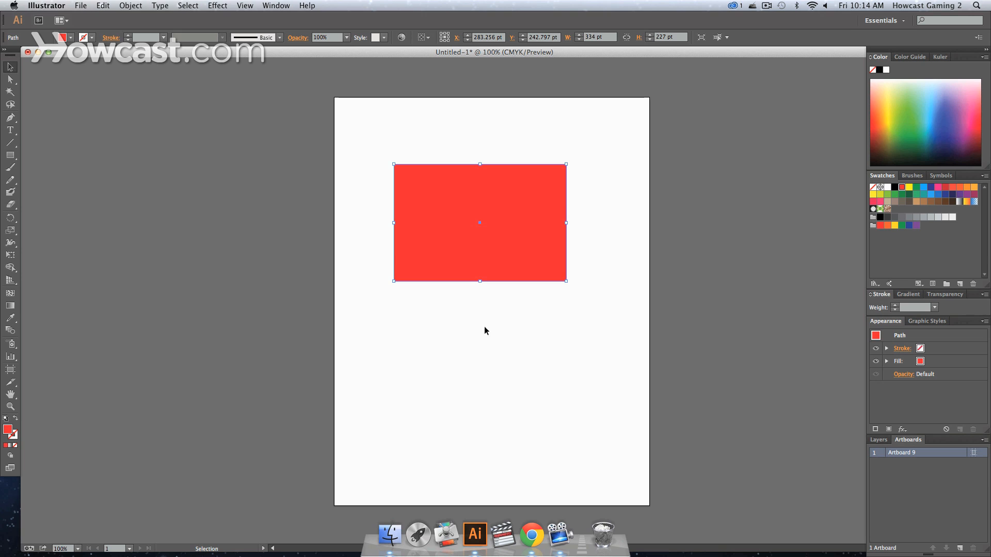
mouse_move(467, 350)
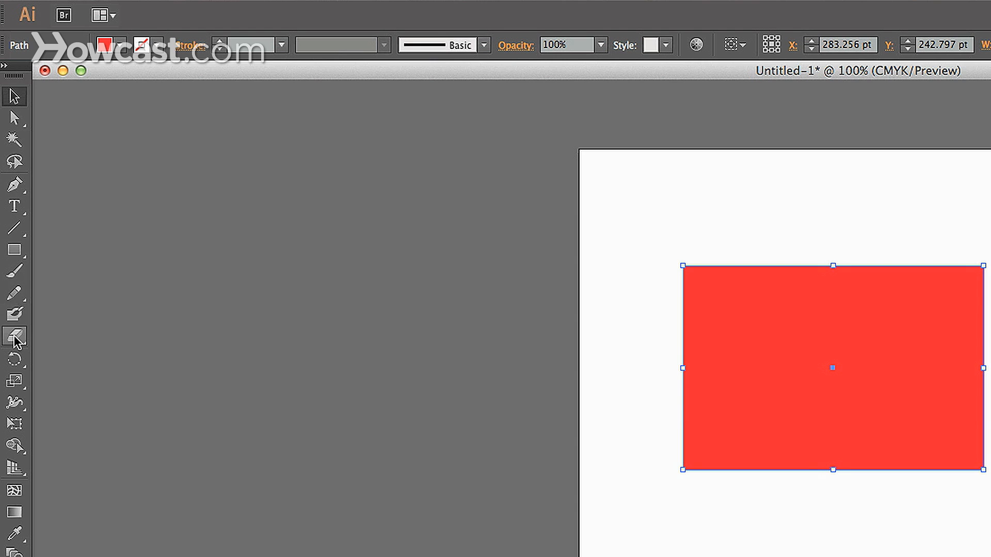
mouse_move(16, 334)
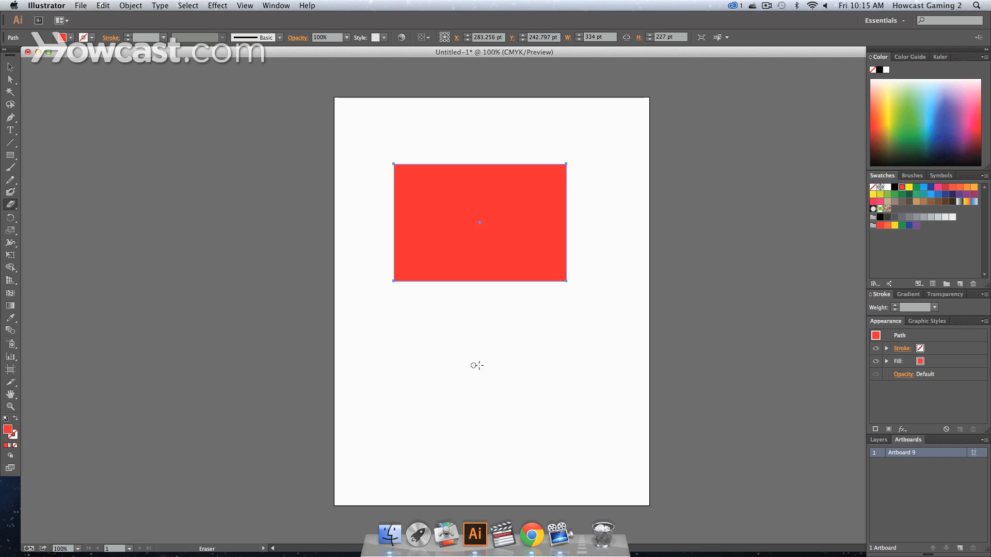
mouse_move(500, 335)
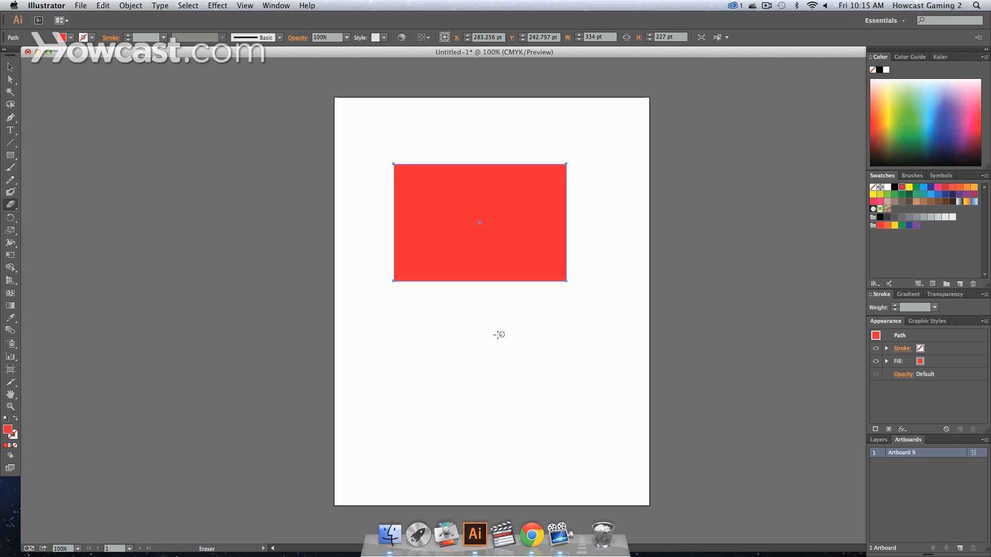
mouse_move(460, 286)
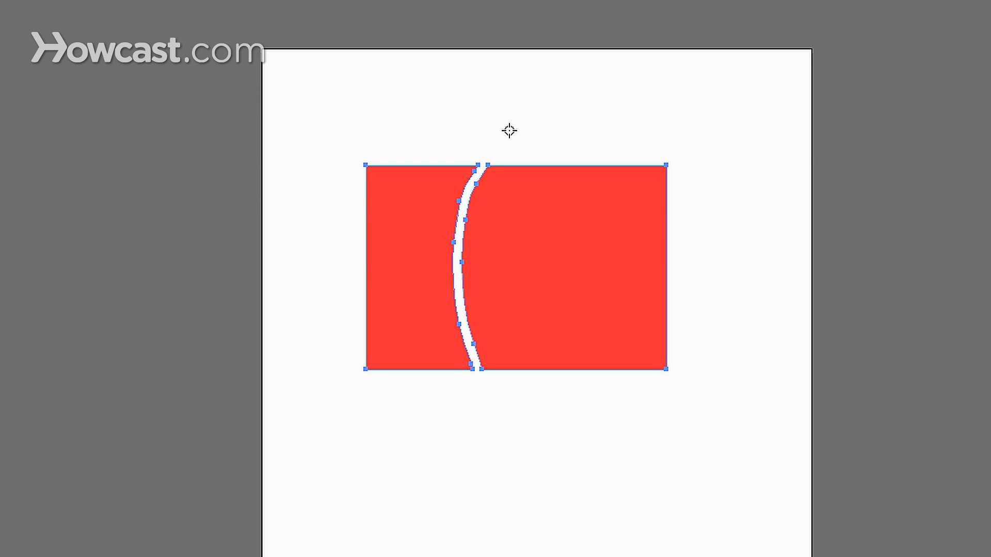
mouse_move(593, 539)
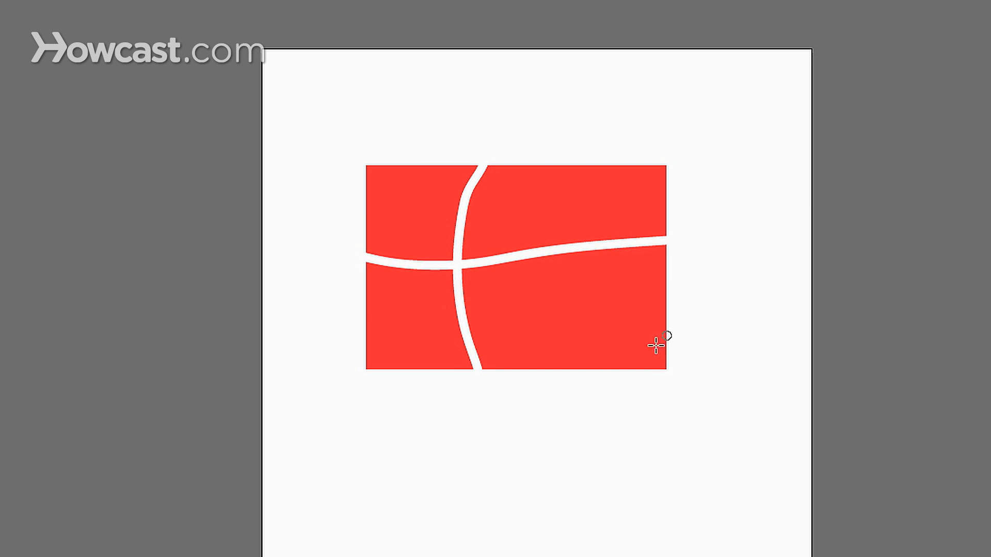
mouse_move(532, 309)
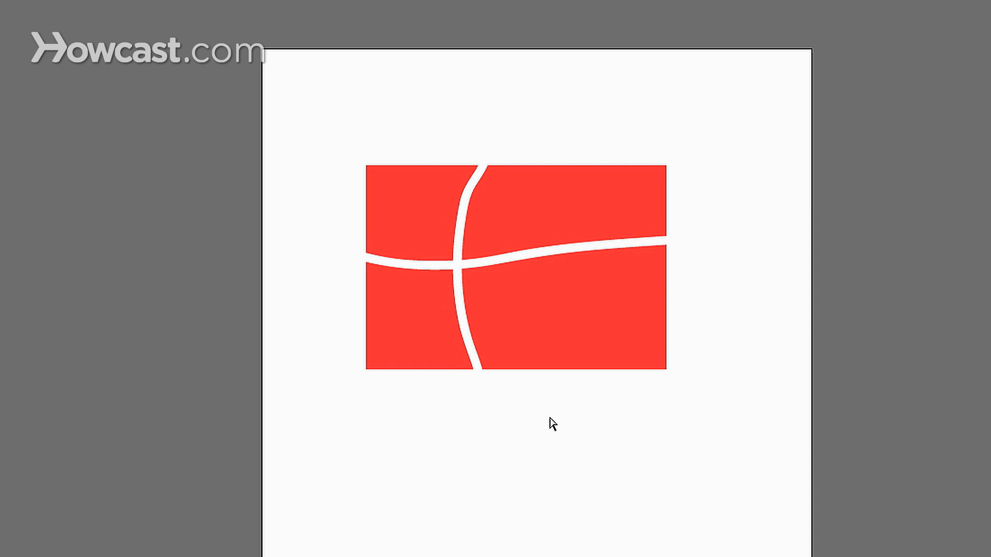
Select the lower-right red piece of the split rectangle
left_click(592, 375)
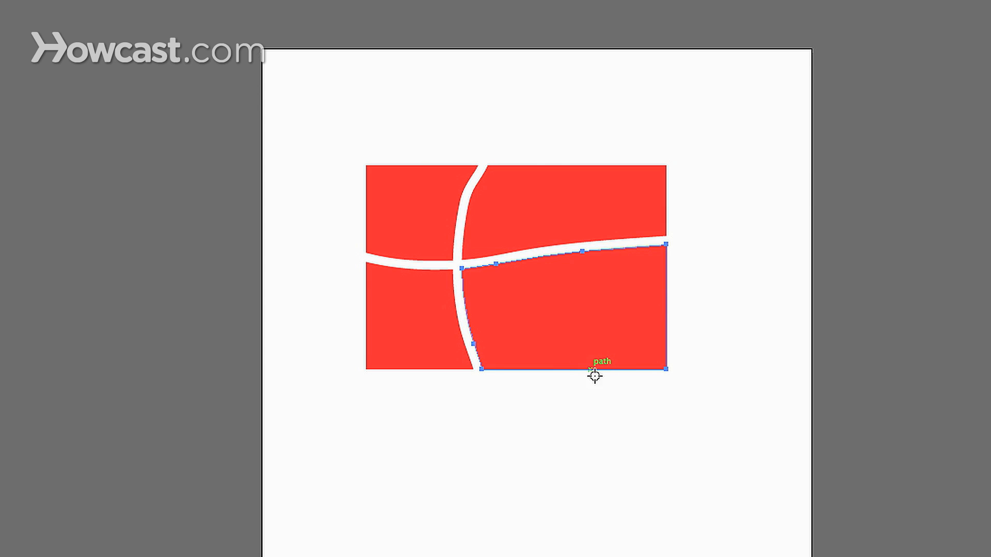
mouse_move(606, 376)
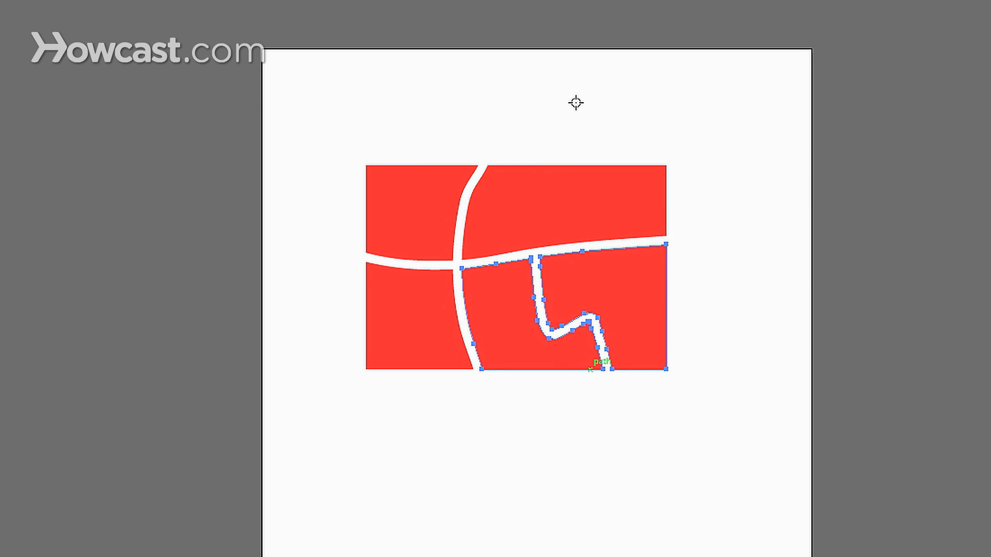
mouse_move(520, 171)
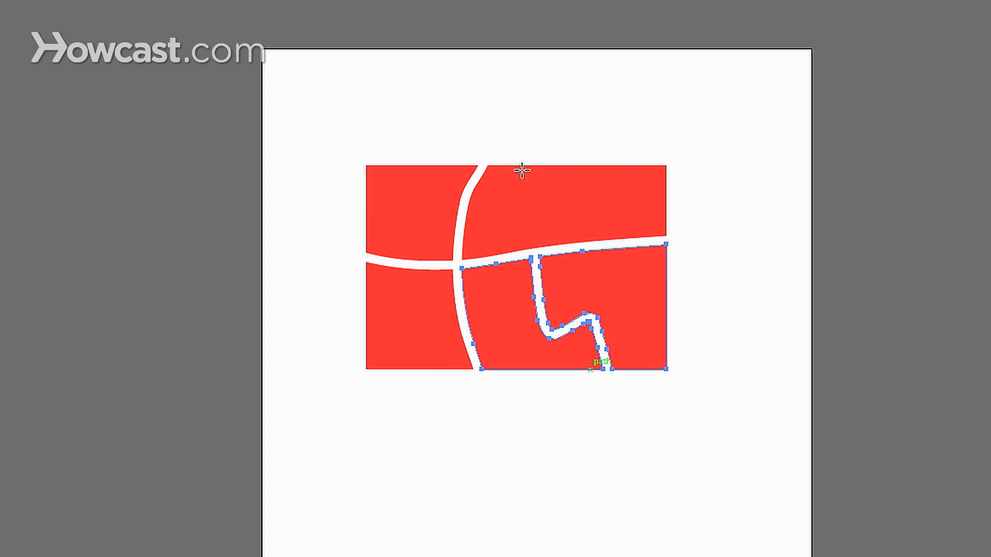
mouse_move(621, 216)
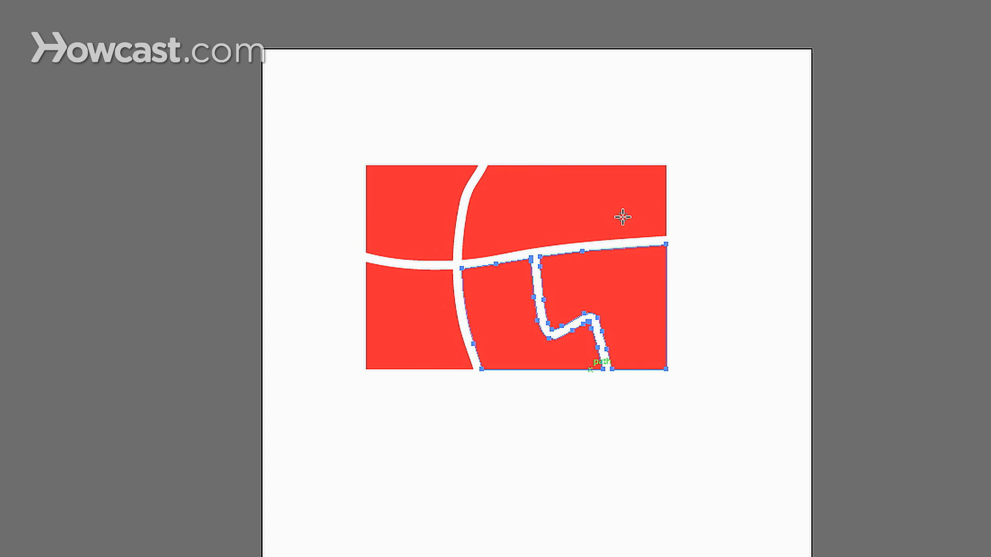